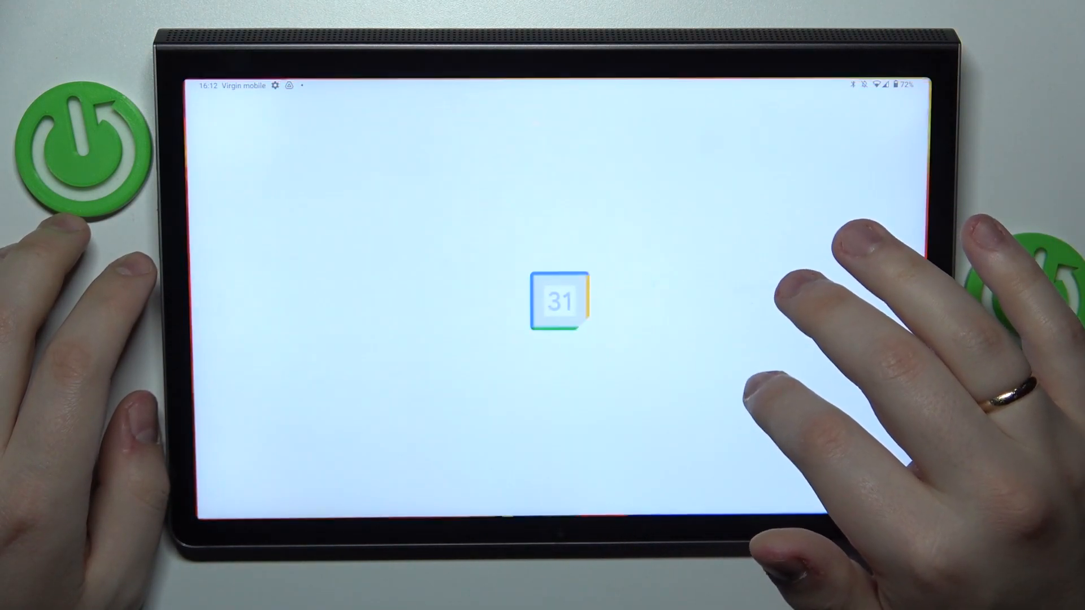
Start a blank new event dated Friday, 31 March 2023
click(558, 303)
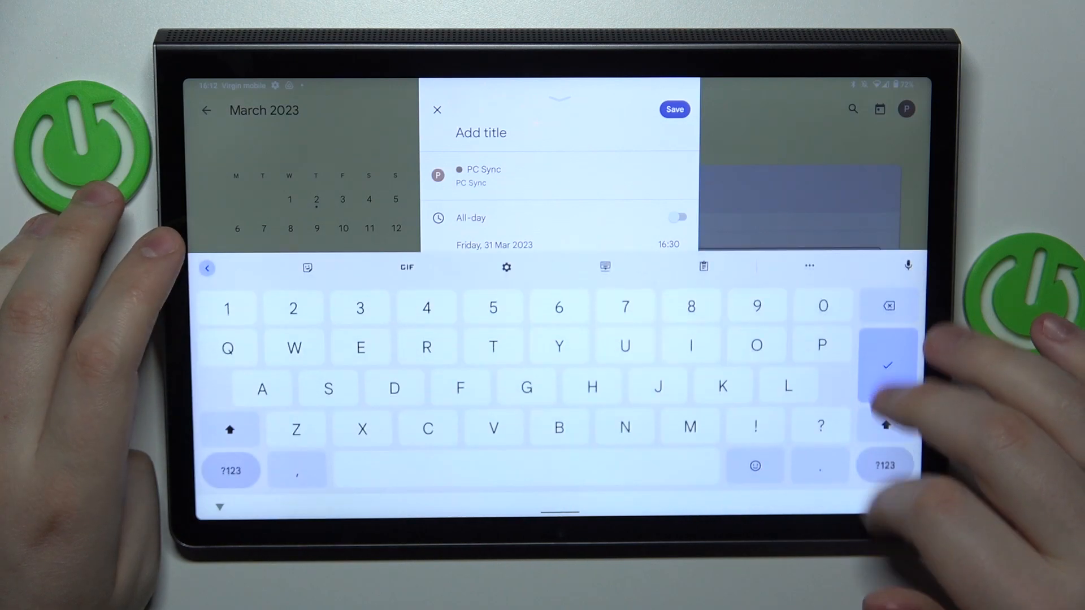
Title the event 'Ydydhehdhdh' and make it an all-day event
text(Ydydhehdhdh)
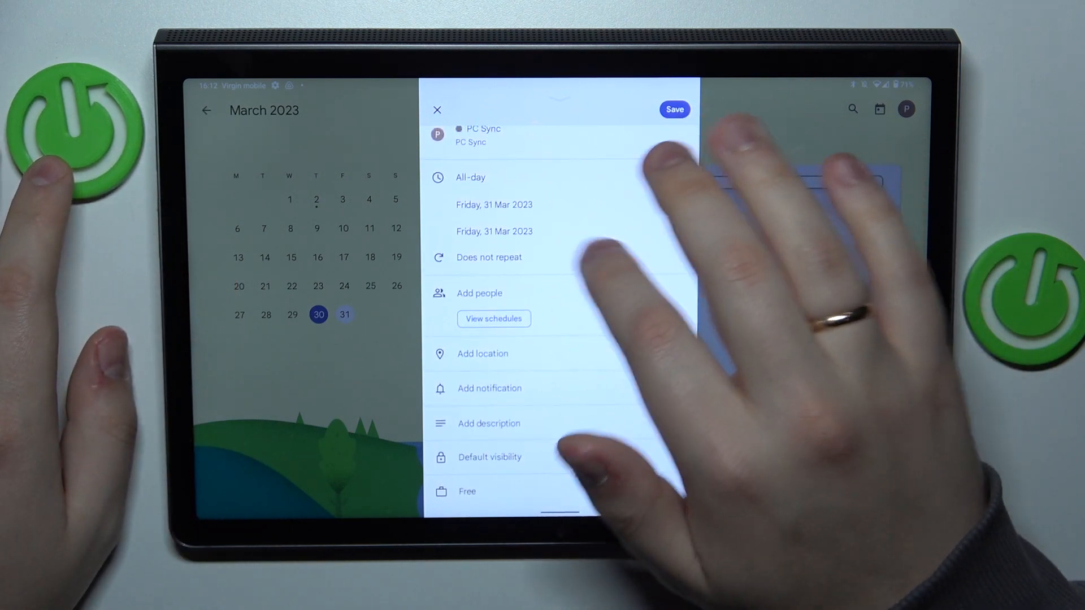
Show the calendar picker listing PC Sync and Events for the new event
click(685, 176)
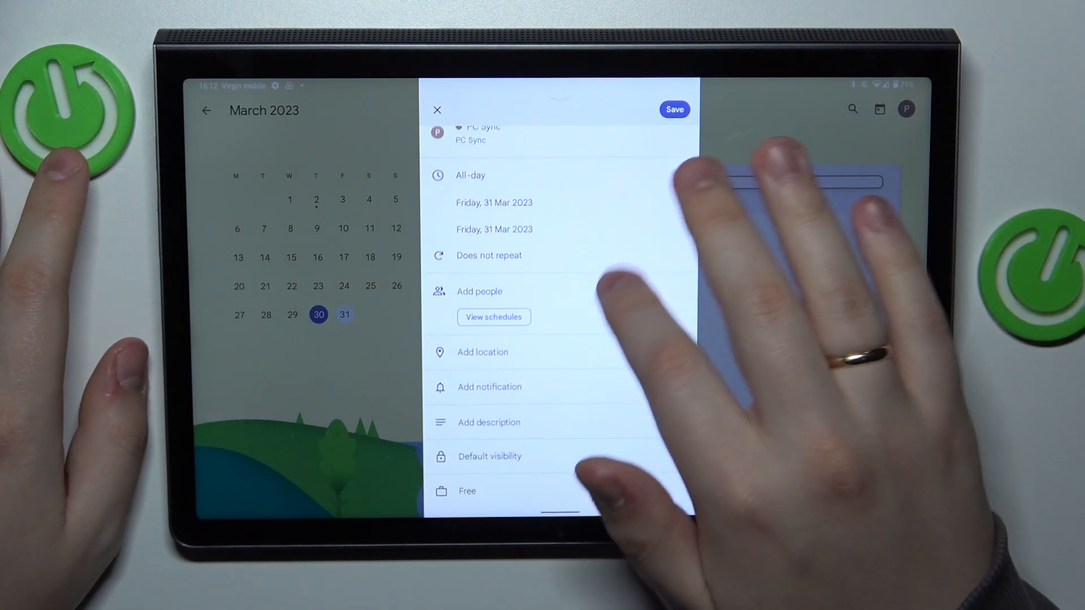
click(682, 176)
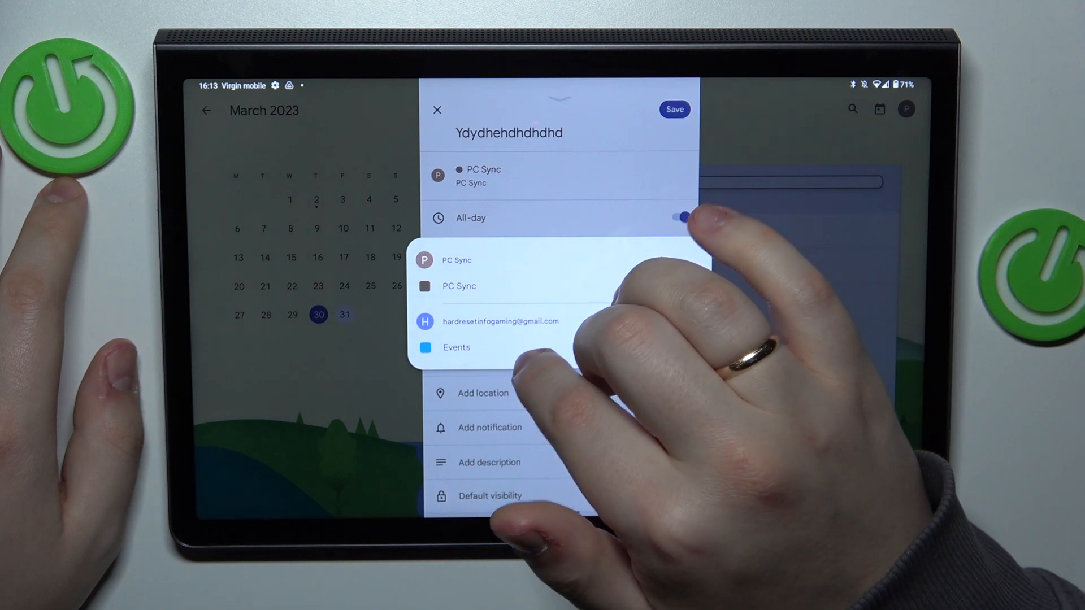
Save the all-day event into the Events calendar and view its details
click(456, 347)
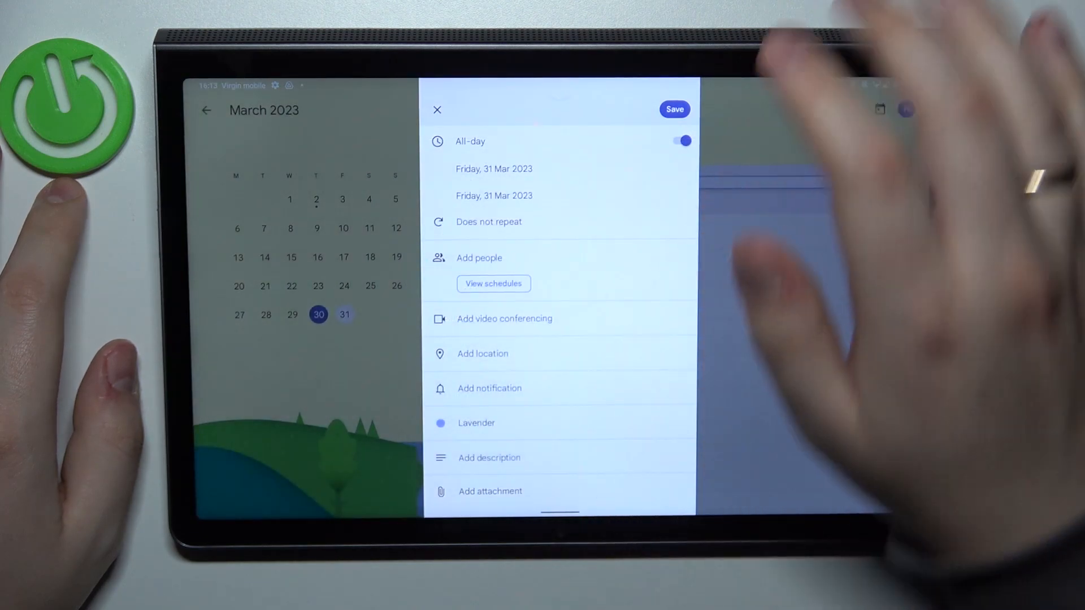
click(674, 109)
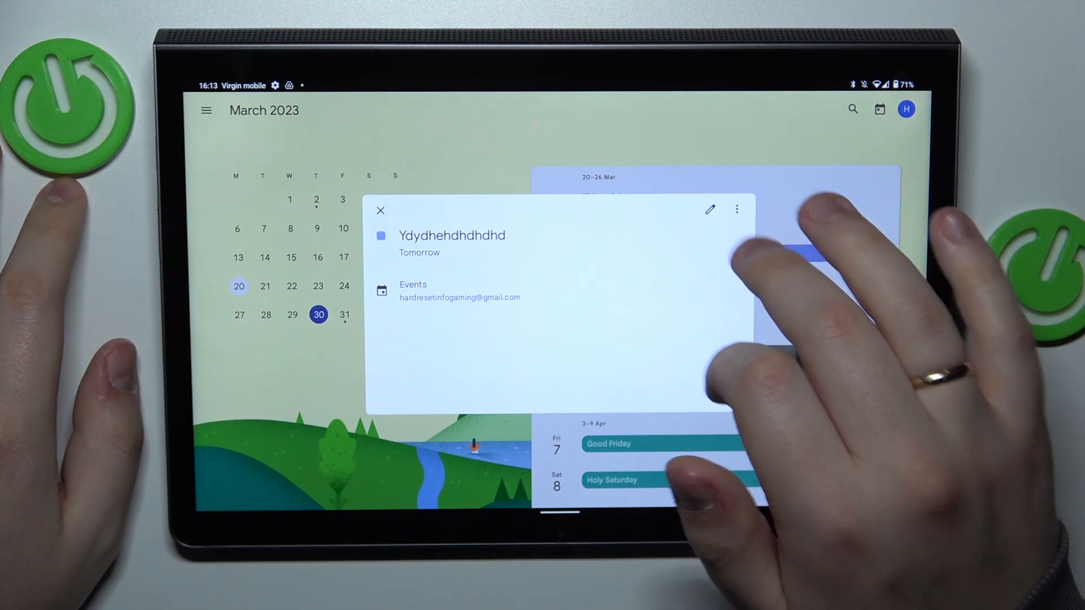
Delete the 31 March event so the day reads 'Nothing planned'
click(709, 208)
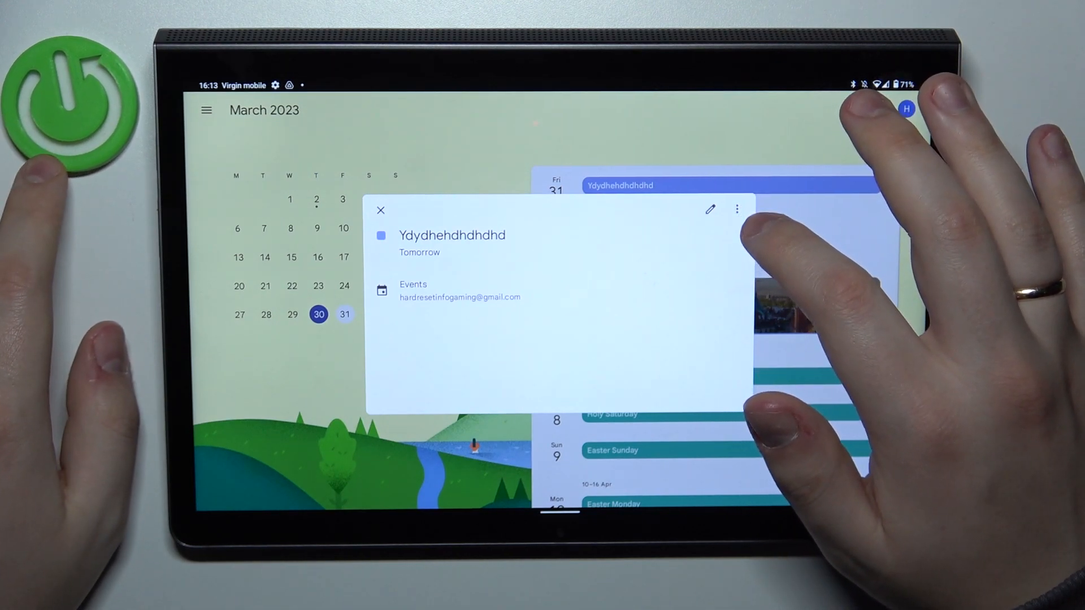
click(736, 209)
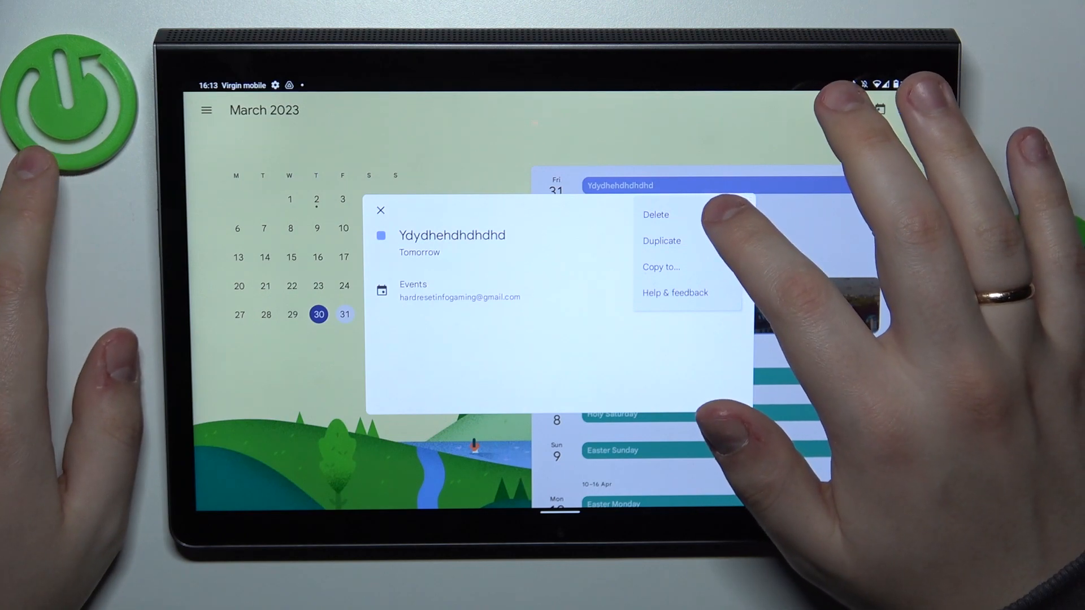
click(656, 214)
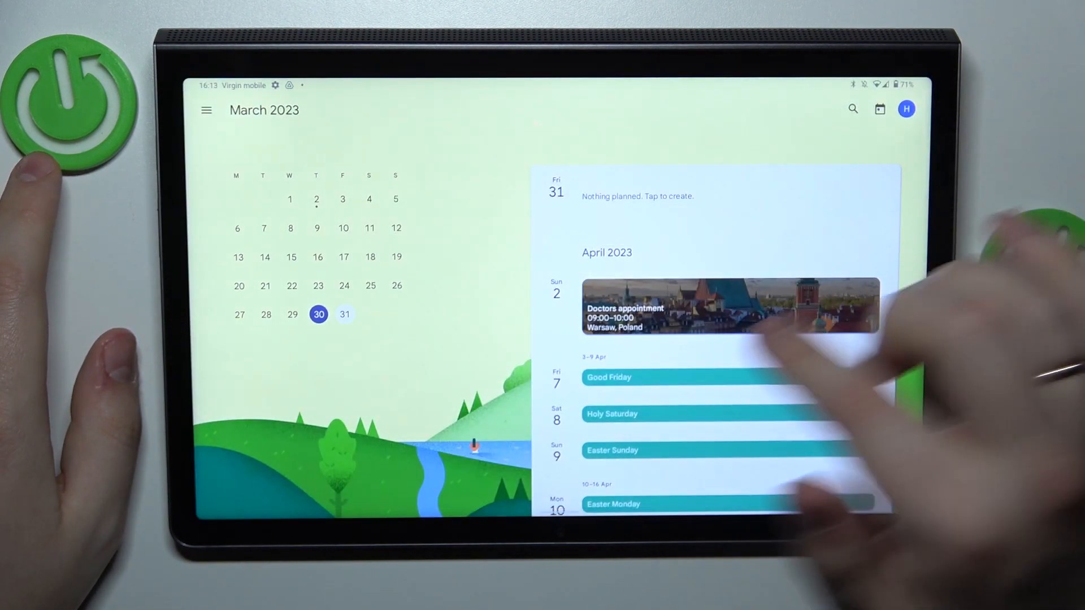